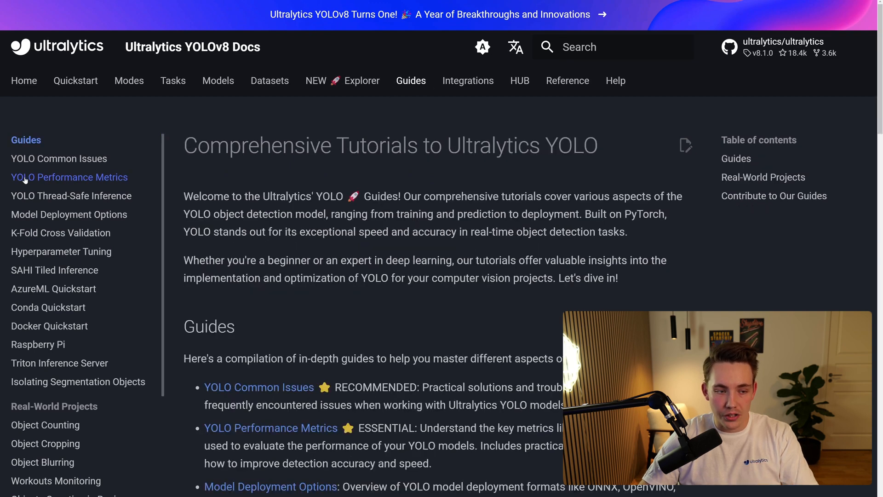
# - Open the YOLO Performance Metrics guide from the Guides sidebar
pyautogui.click(69, 176)
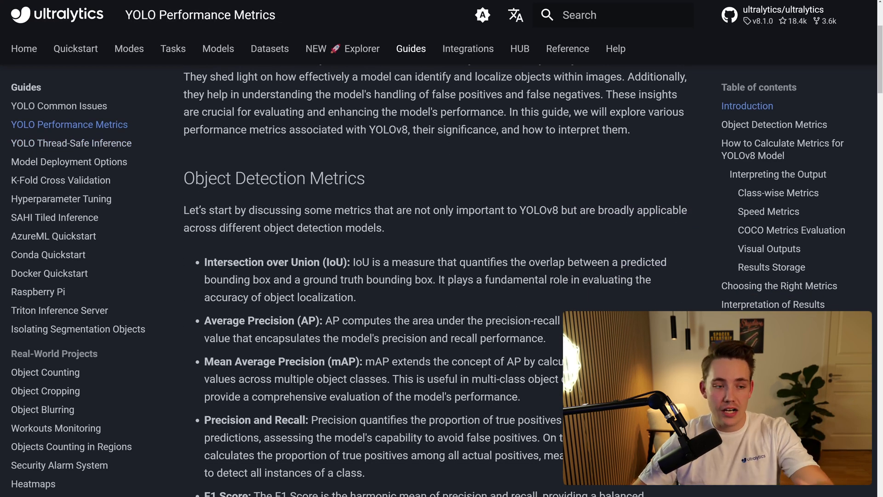
pyautogui.moveTo(58, 310)
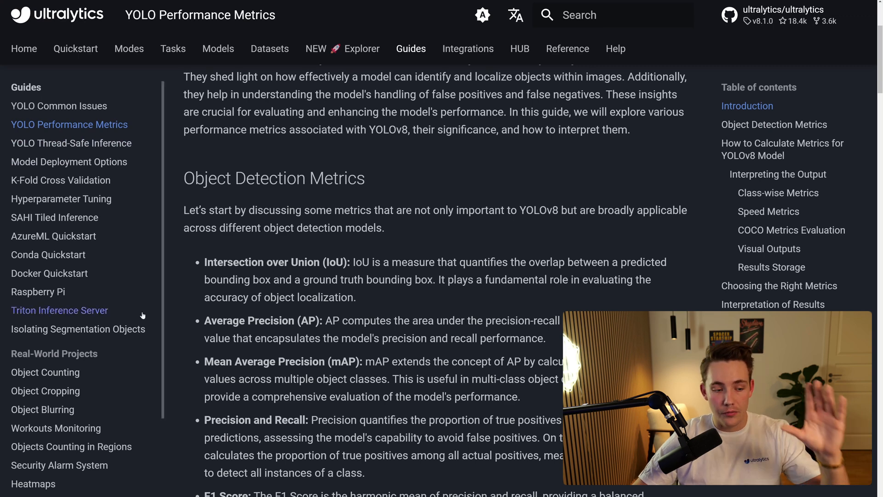
pyautogui.moveTo(99, 354)
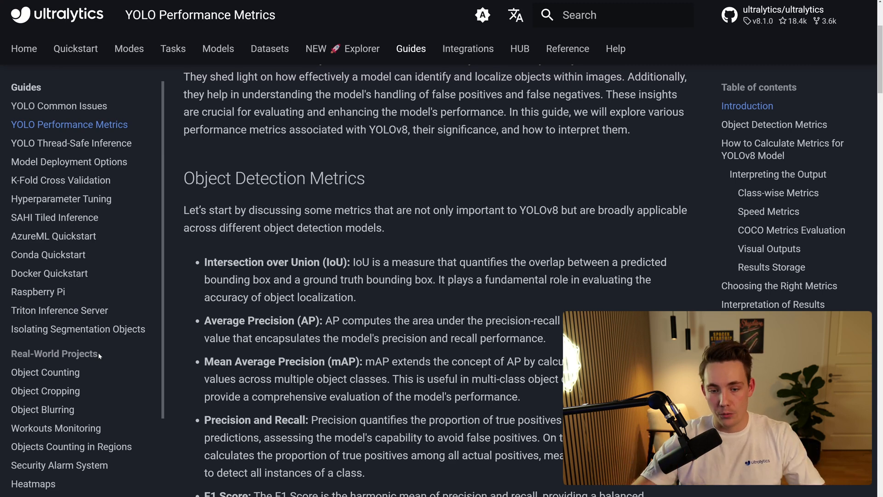
pyautogui.scroll(-3)
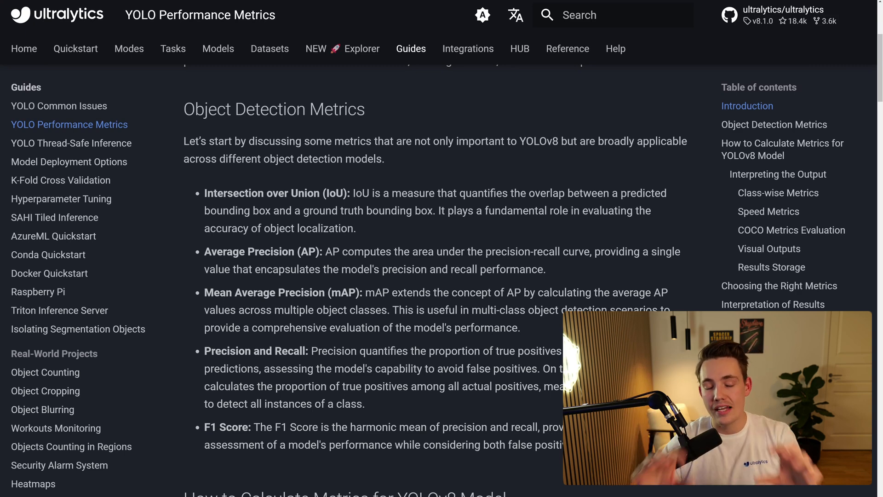
# - Scroll past How to Calculate Metrics to the Class-wise Metrics list and highlight a line of its text
pyautogui.scroll(-3)
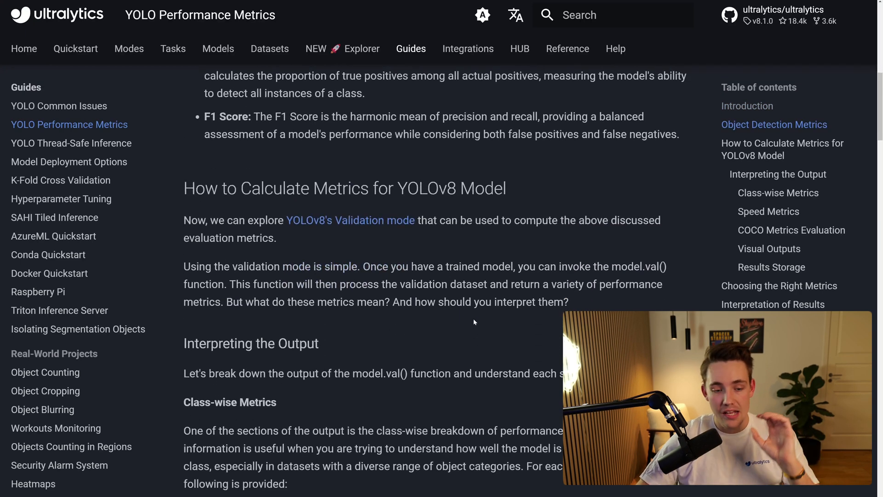
pyautogui.scroll(-3)
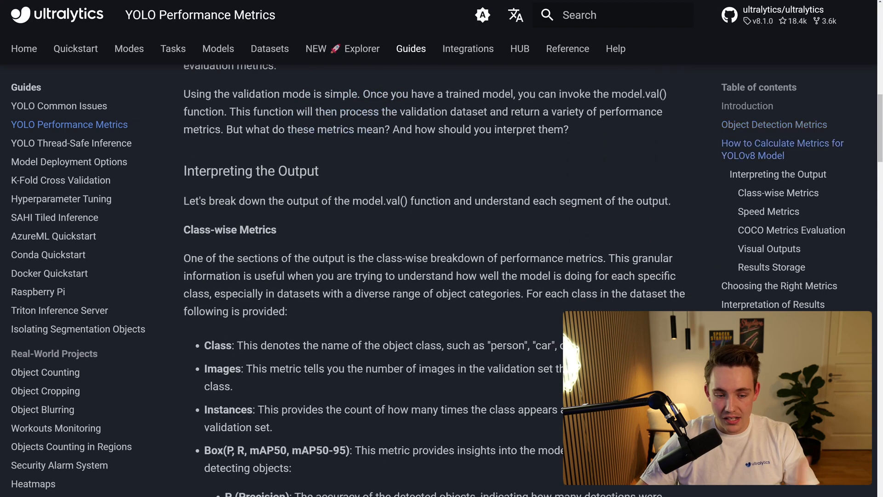
pyautogui.scroll(-3)
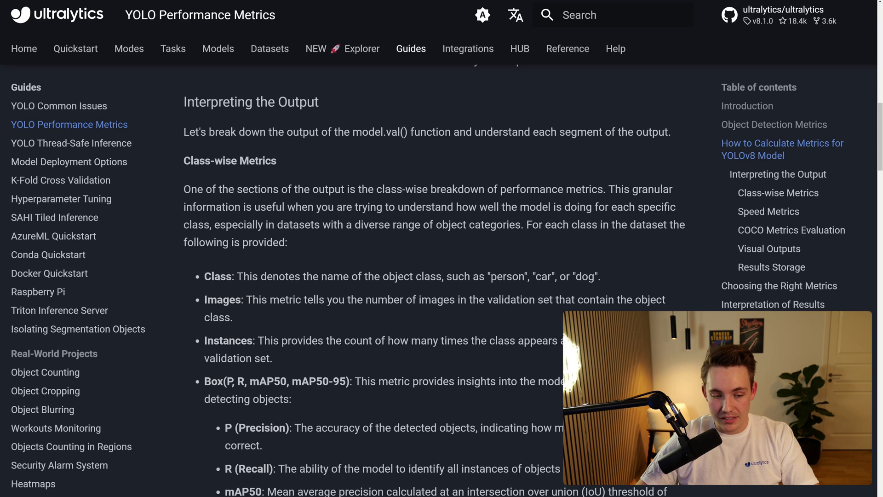
pyautogui.scroll(-3)
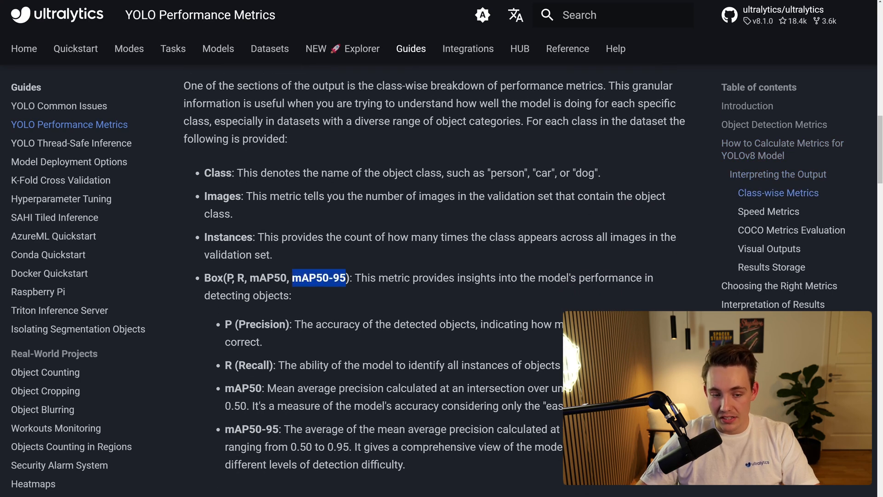
pyautogui.scroll(-3)
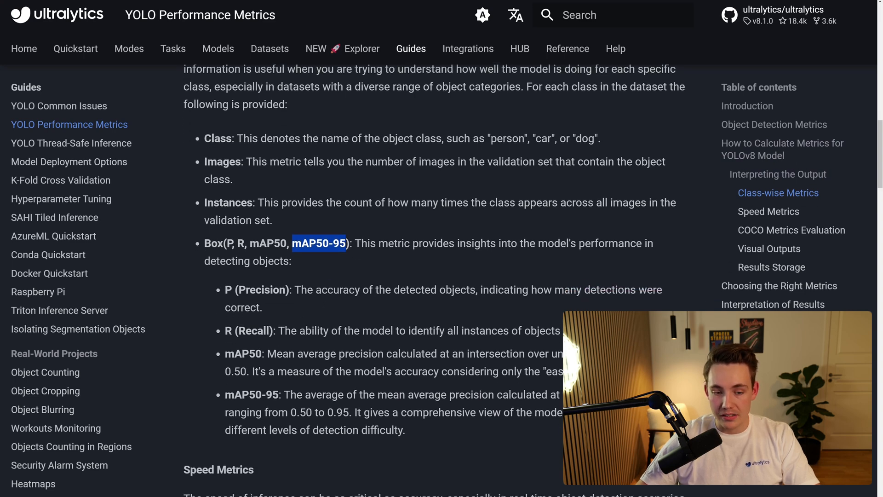
pyautogui.moveTo(296, 290); pyautogui.dragTo(584, 290)
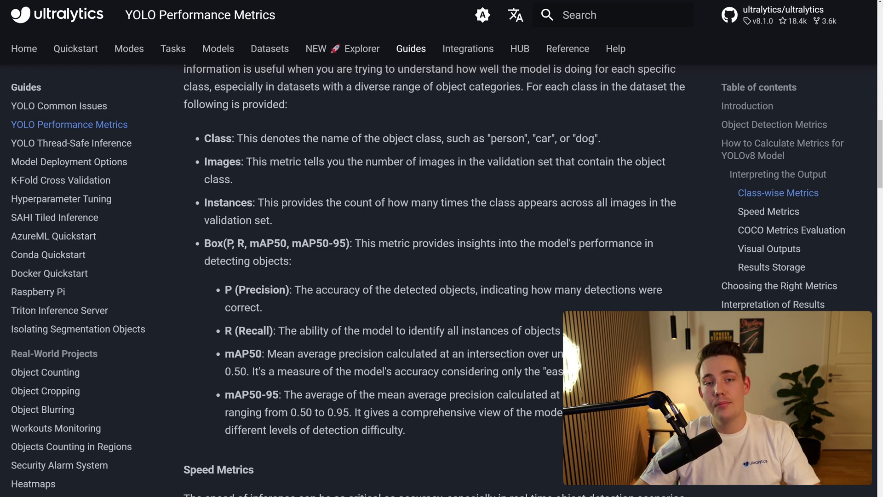
# - Scroll down through the Visual Outputs list to the example confusion matrix image
pyautogui.scroll(-3)
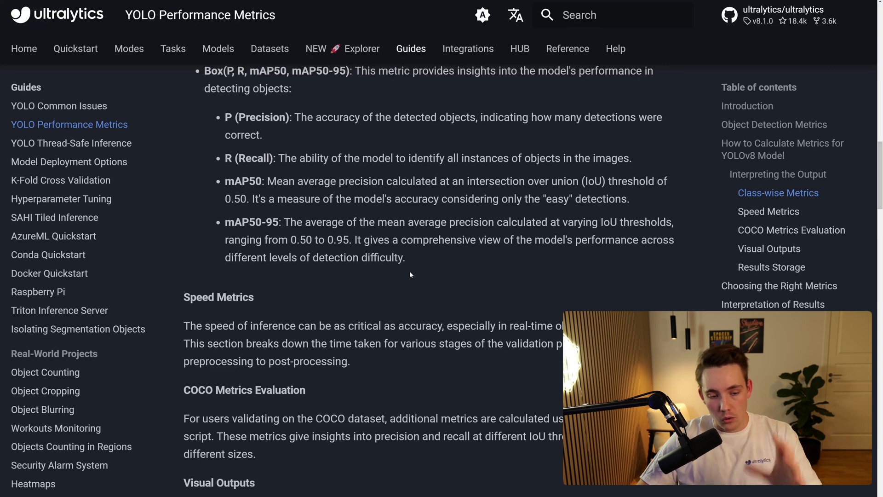
pyautogui.scroll(-3)
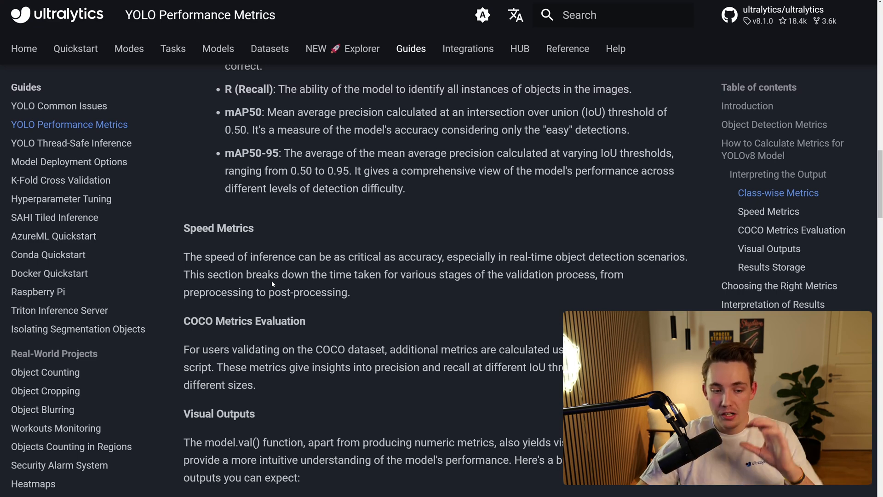
pyautogui.scroll(-3)
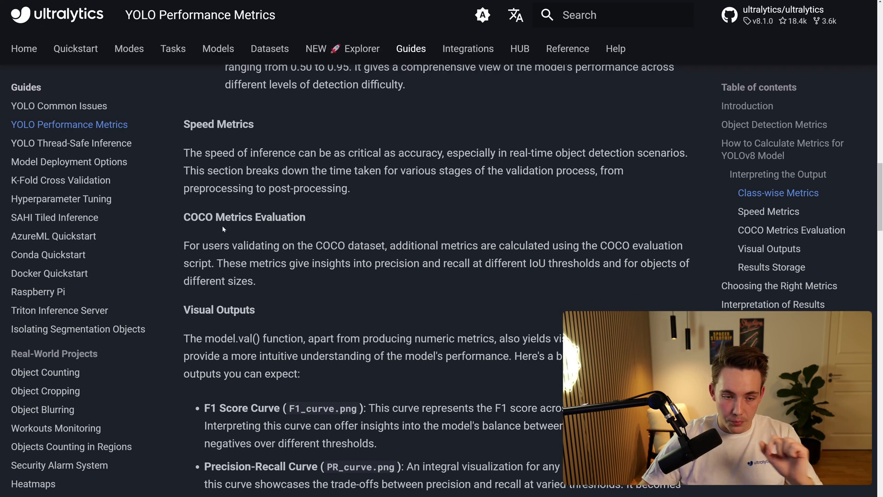
pyautogui.scroll(-3)
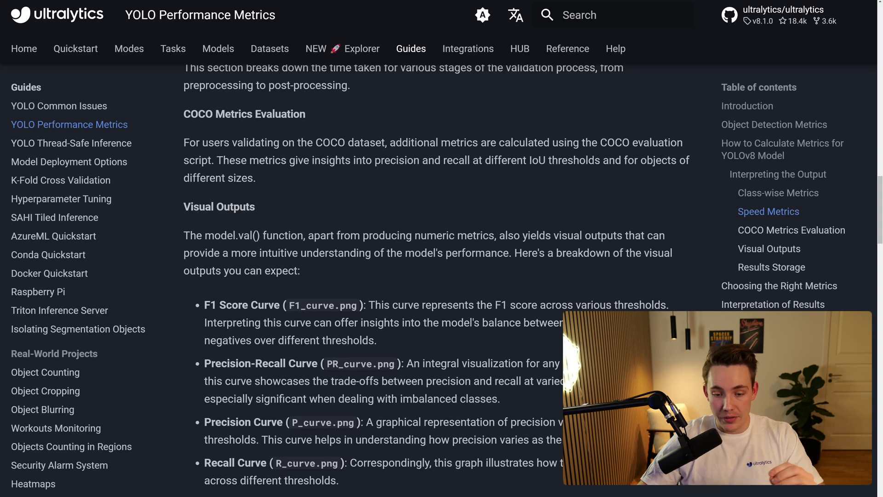
pyautogui.scroll(-3)
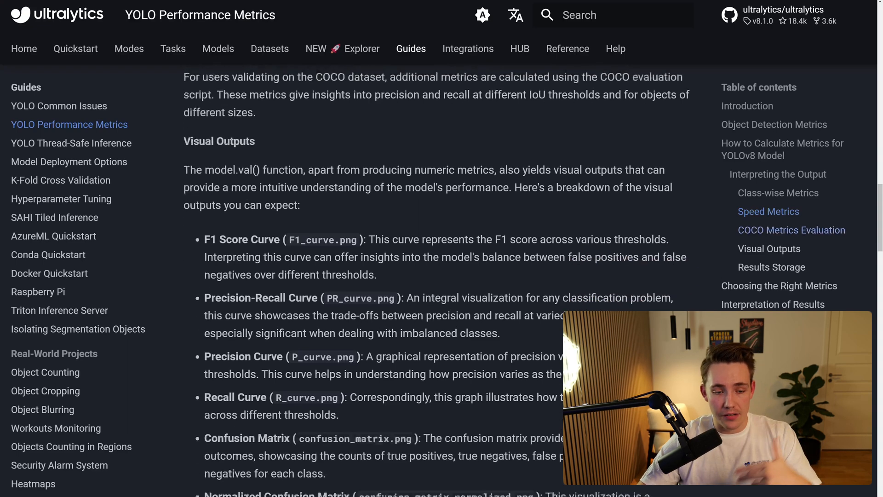
pyautogui.scroll(-3)
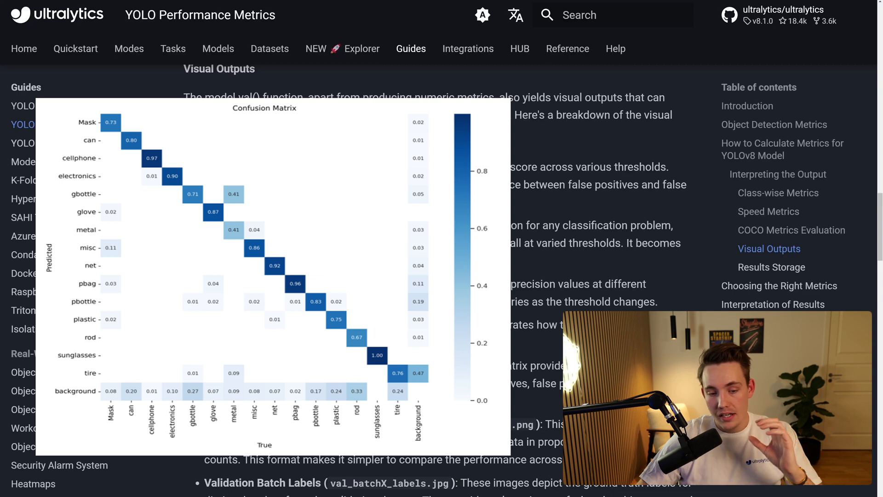
# - Scroll past Results Storage to the Choosing the Right Metrics heading
pyautogui.scroll(-3)
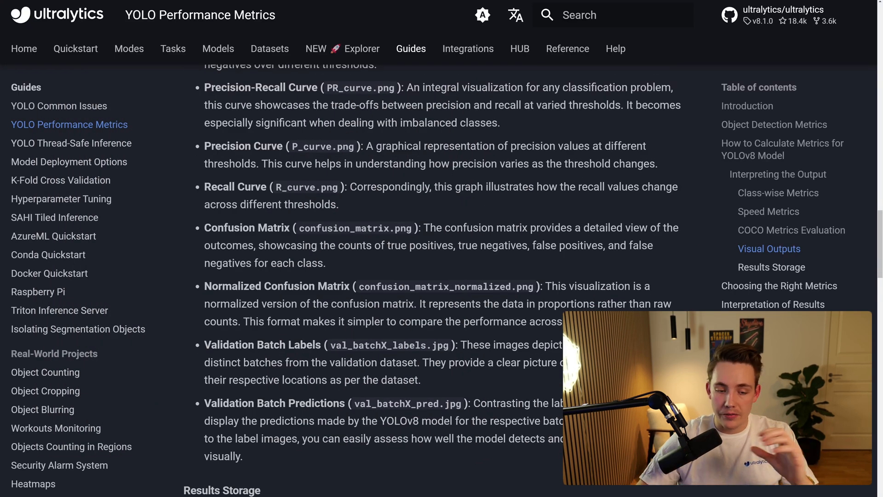
pyautogui.scroll(-3)
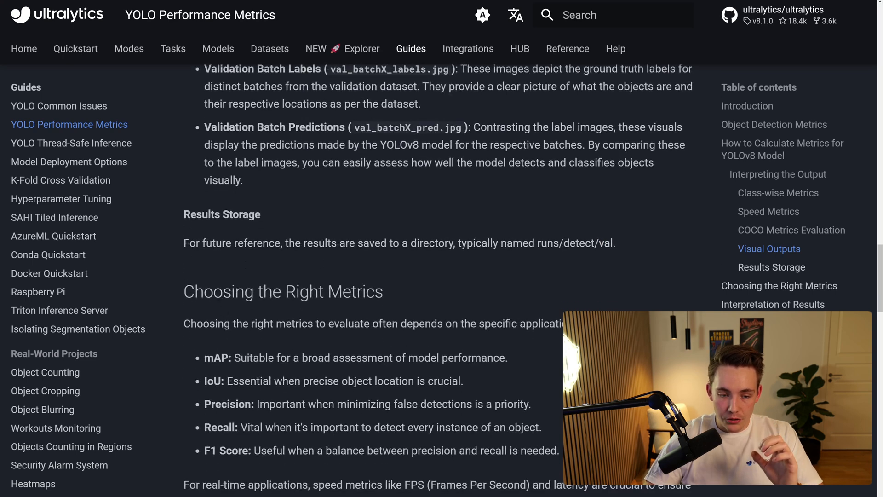
# - Scroll through Choosing the Right Metrics and Interpretation of Results to the Case Studies heading
pyautogui.scroll(-3)
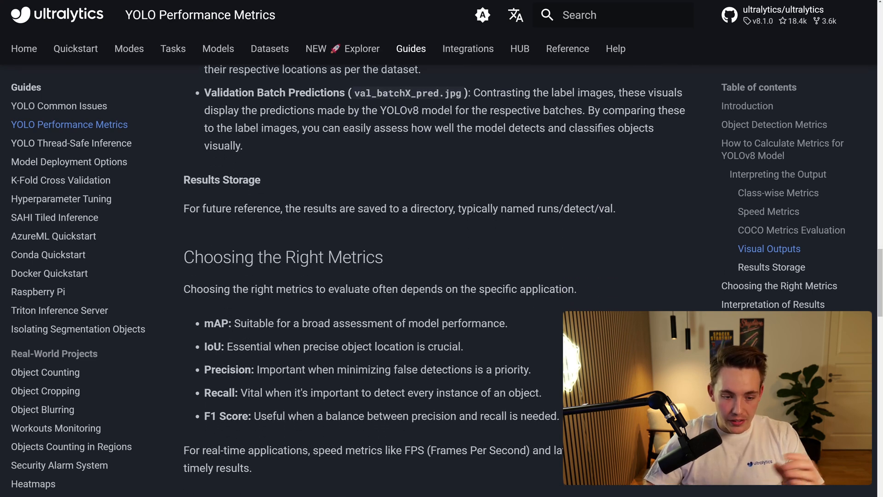
pyautogui.scroll(-3)
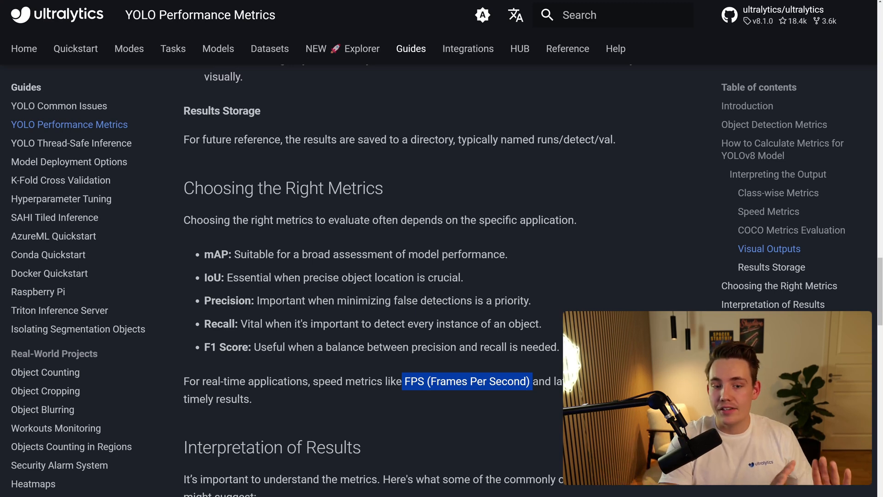
pyautogui.scroll(-3)
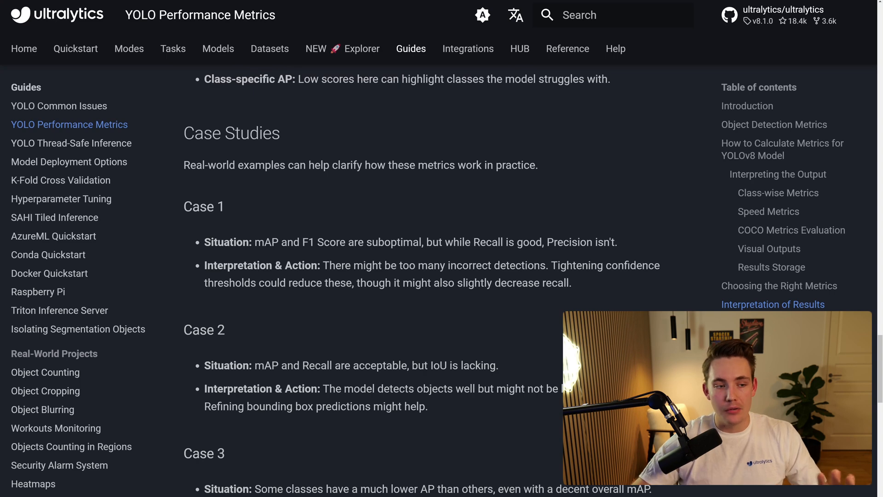
pyautogui.moveTo(240, 254)
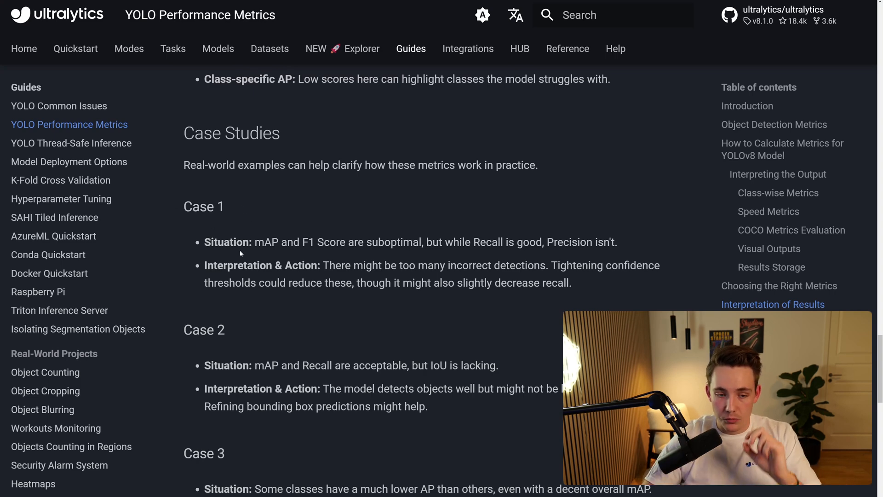
# - Scroll within Case Studies until Case 3's interpretation is in view
pyautogui.scroll(-3)
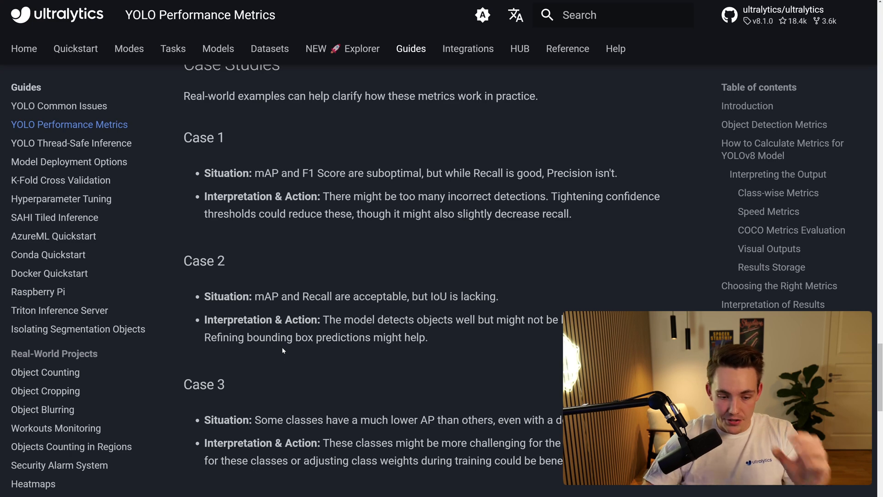
pyautogui.scroll(-3)
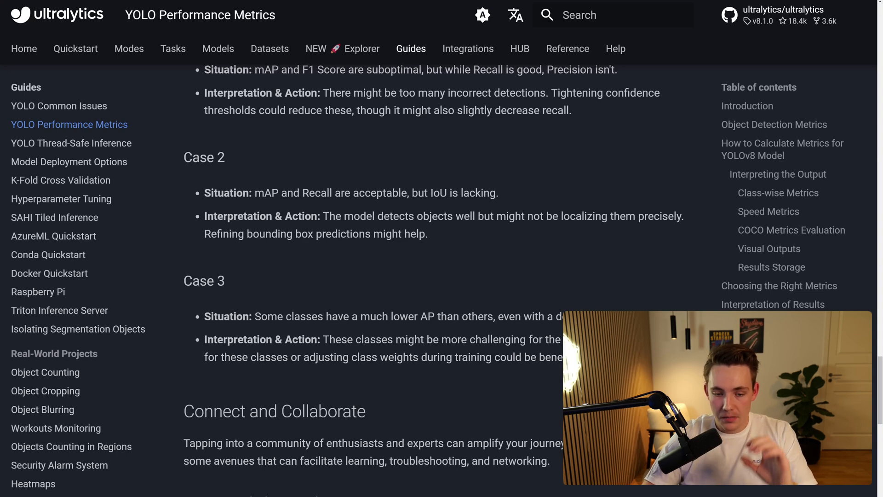
# - Scroll to Connect and Collaborate and highlight the words 'these classes' in Case 3
pyautogui.scroll(-3)
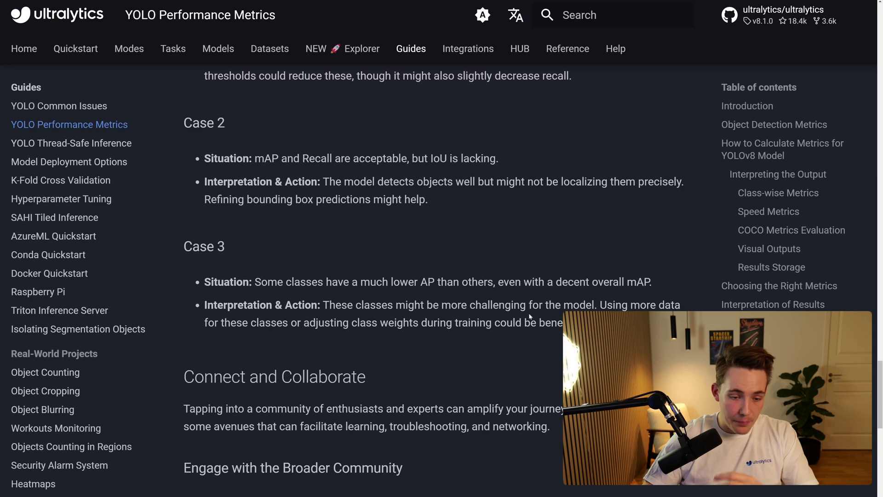
pyautogui.moveTo(205, 322); pyautogui.dragTo(290, 322)
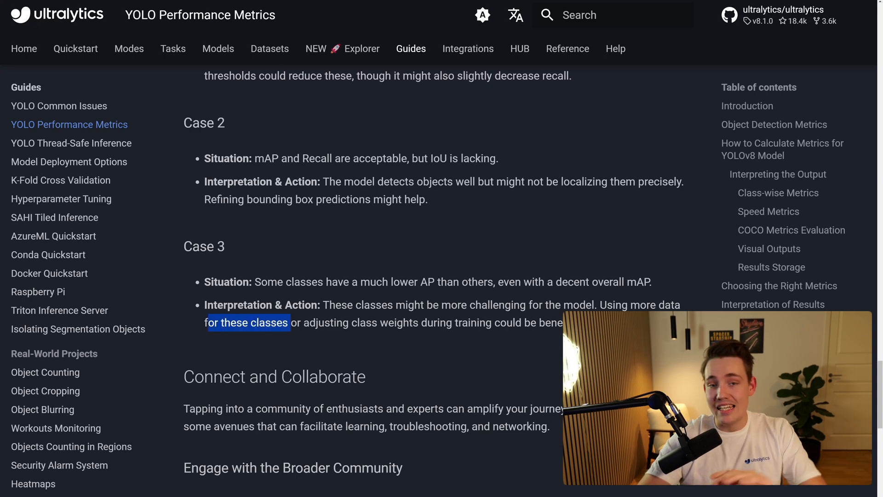